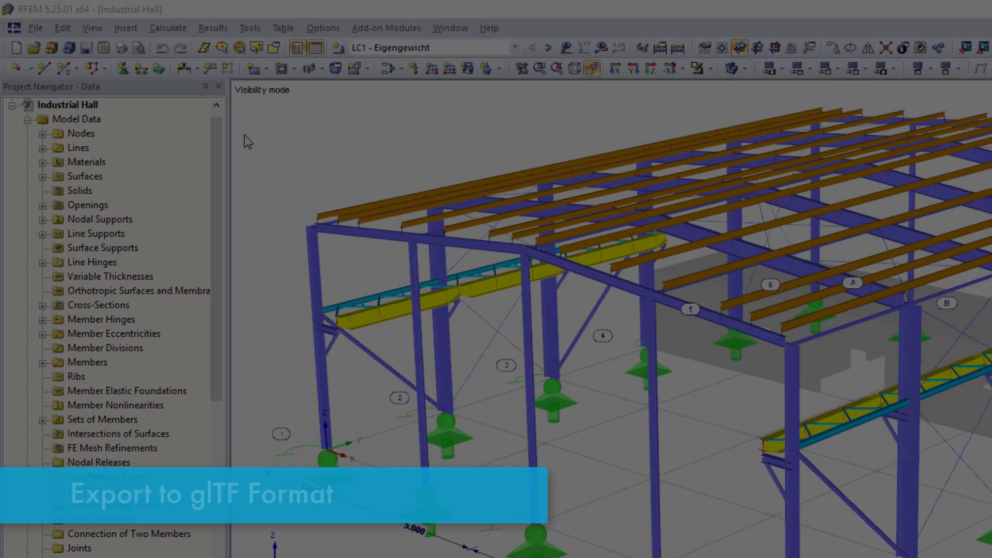
Step: Open the File menu of the Industrial Hall model to reach the glTF export command
{"action": "left_click", "coordinate": [36, 27]}
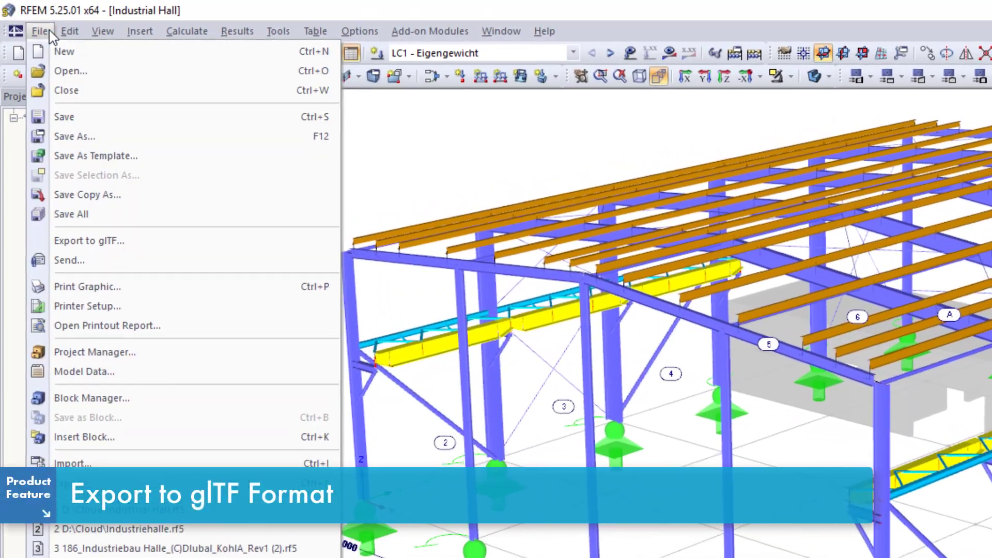
Step: Start Export to glTF and choose Khronos glTF 2.0 (*.gltf) as the file type
{"action": "left_click", "coordinate": [89, 240]}
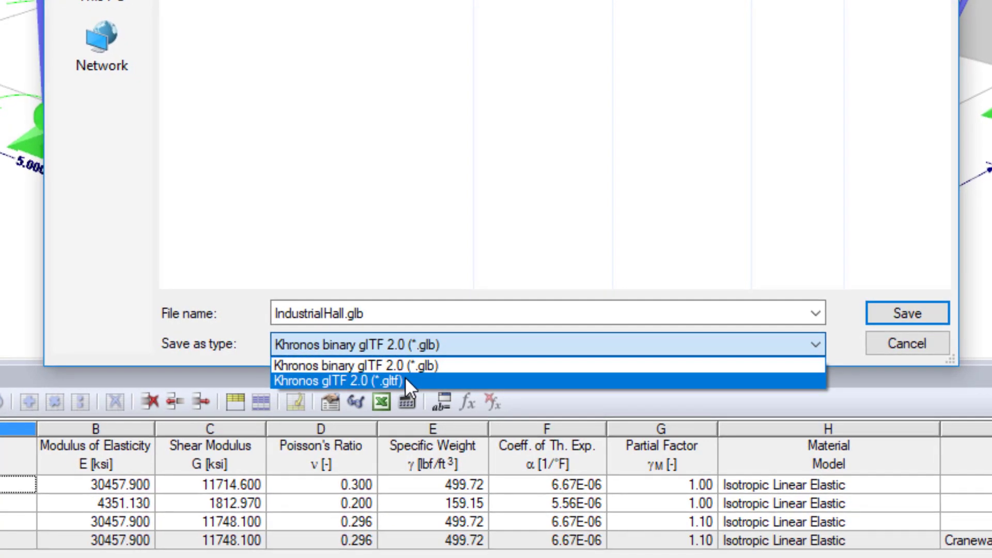
{"action": "left_click", "coordinate": [360, 380]}
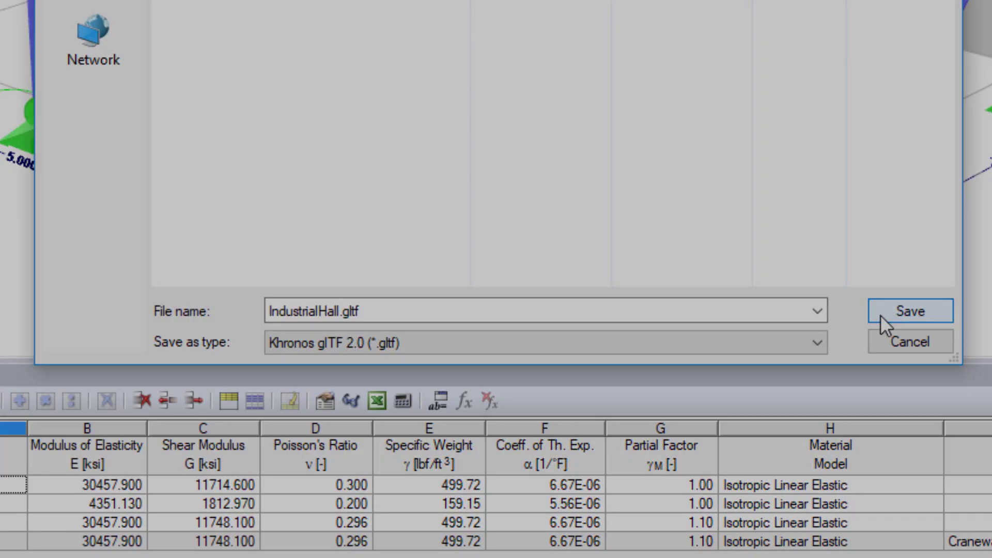